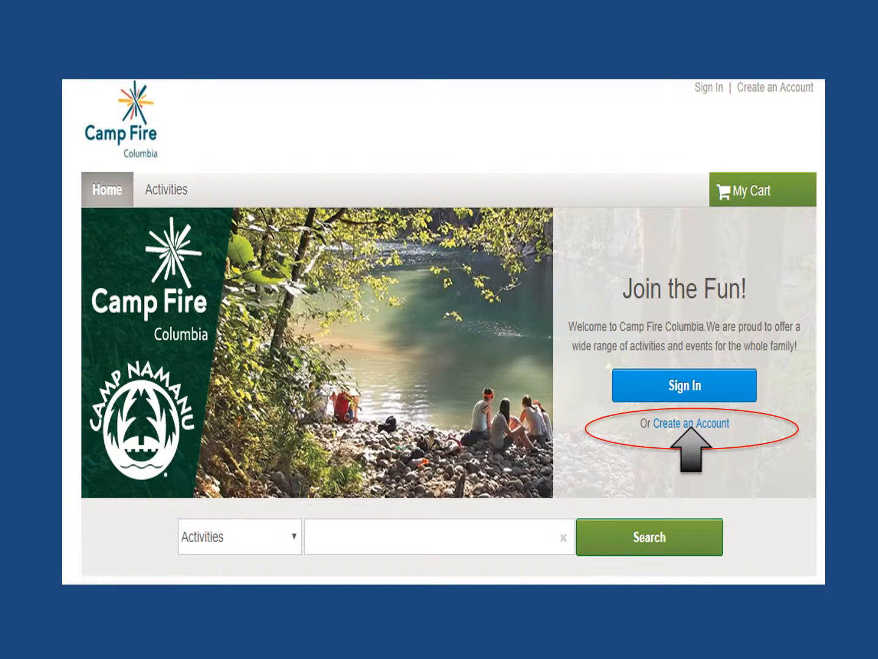
Step: Start a new account and advance from personal information to the account information step
click(685, 423)
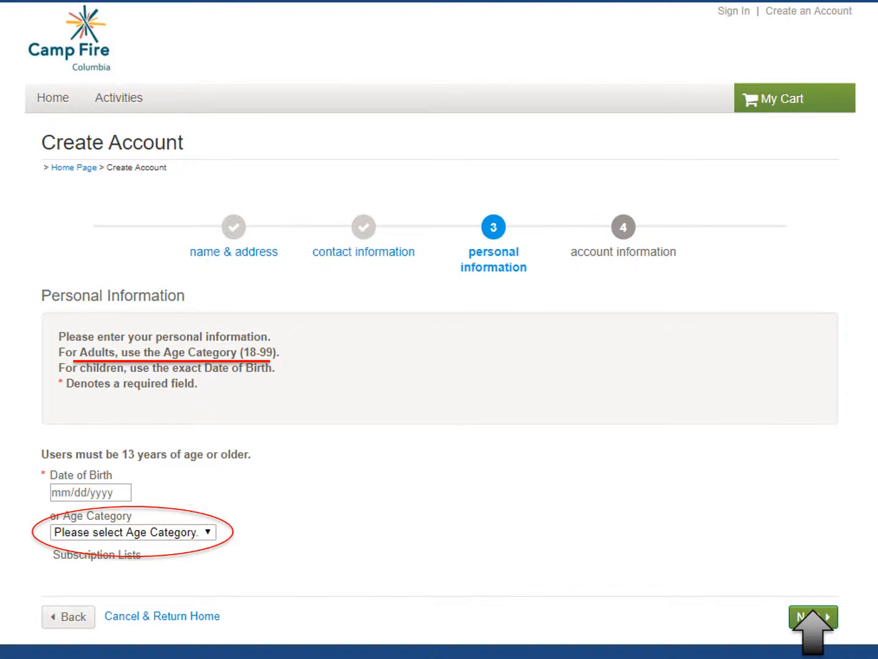
click(813, 617)
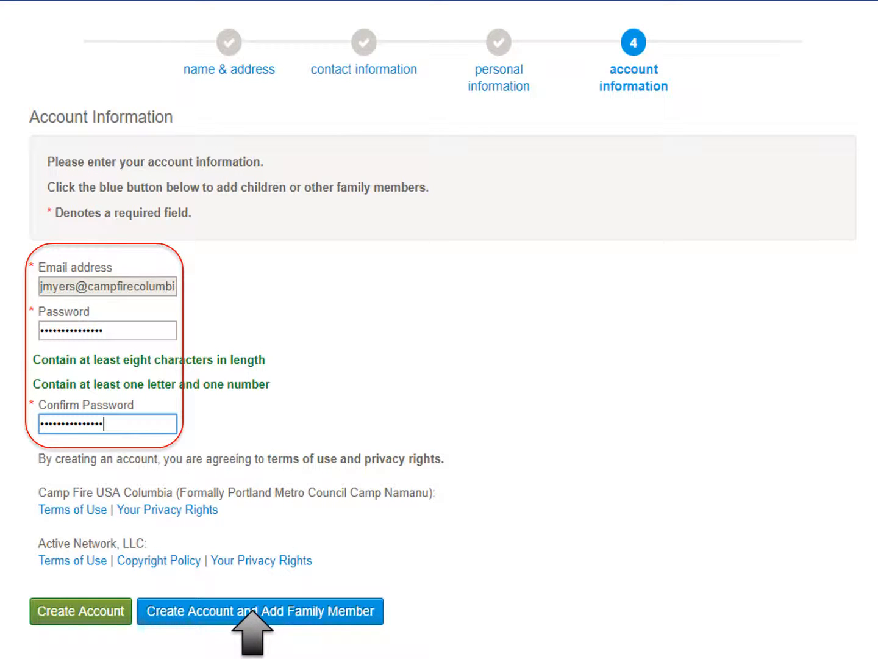
click(260, 611)
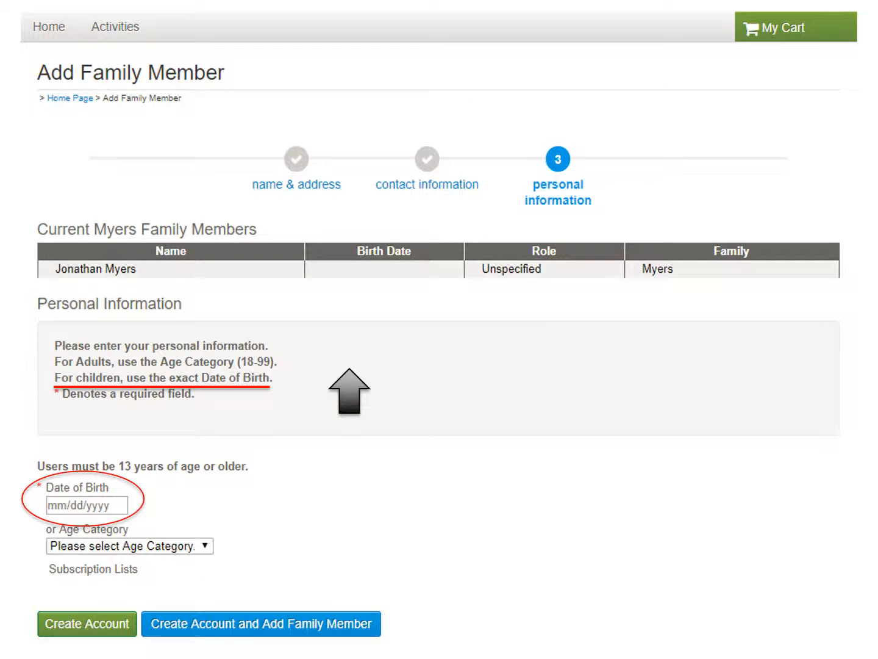